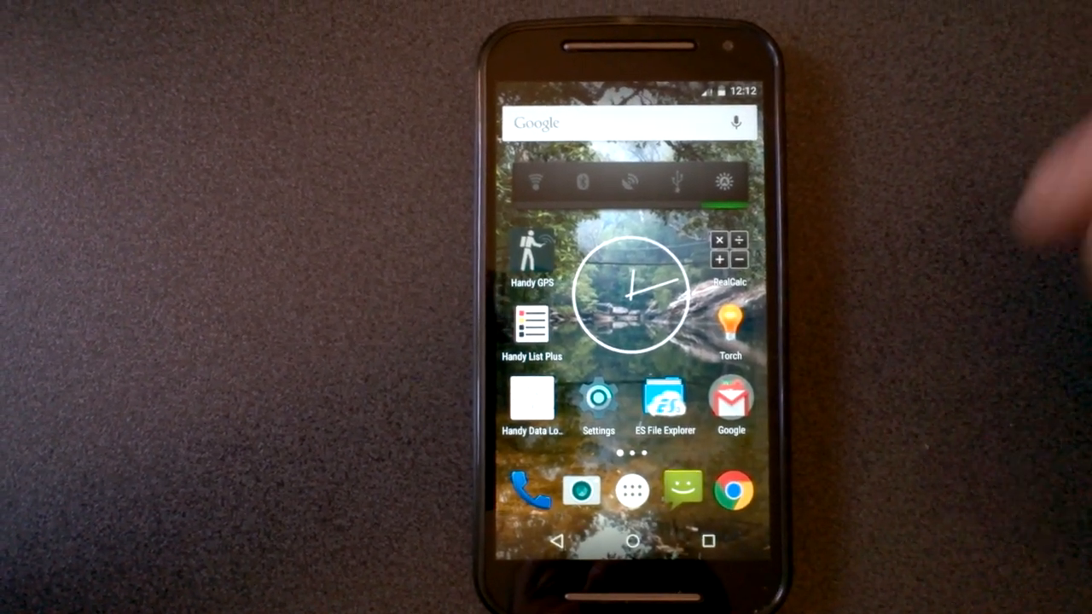
- Log a 2.5 mm Rainfall value dated 16/5/2015 and save it
left_click(531, 402)
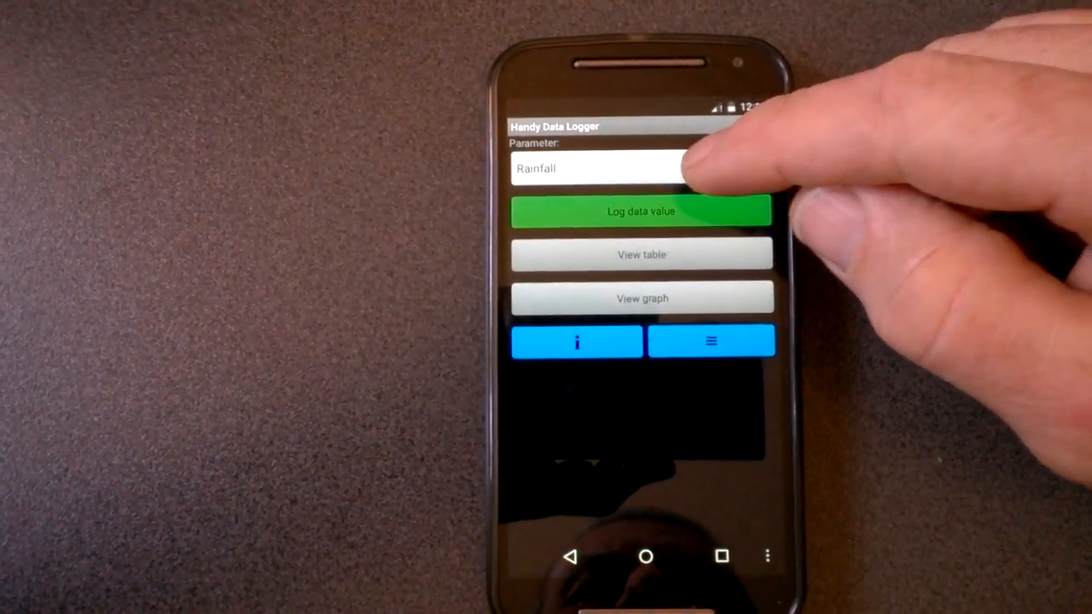
left_click(606, 168)
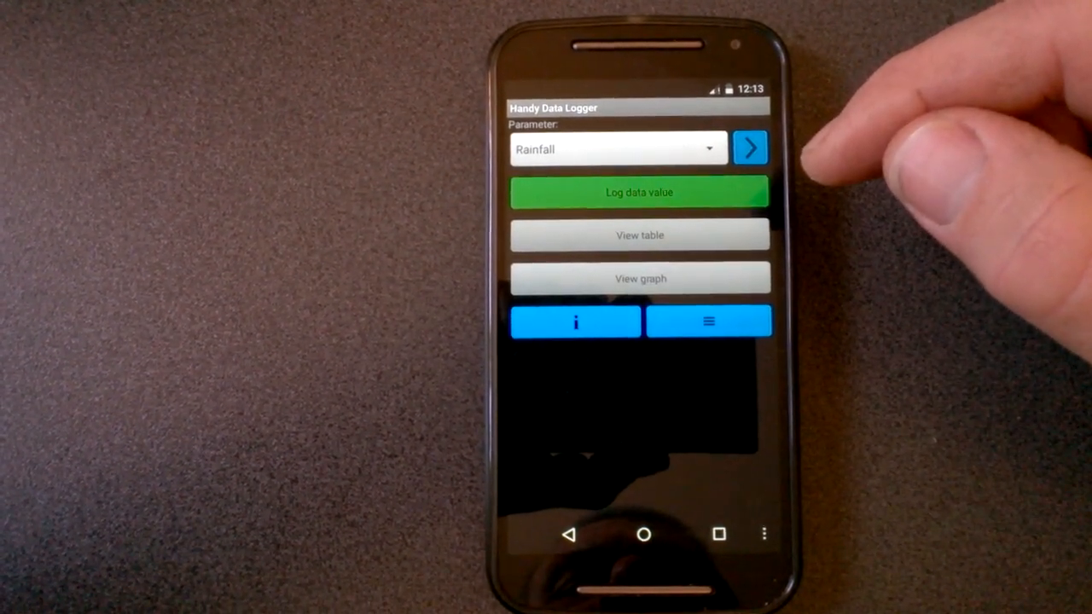
left_click(638, 192)
type("2.5")
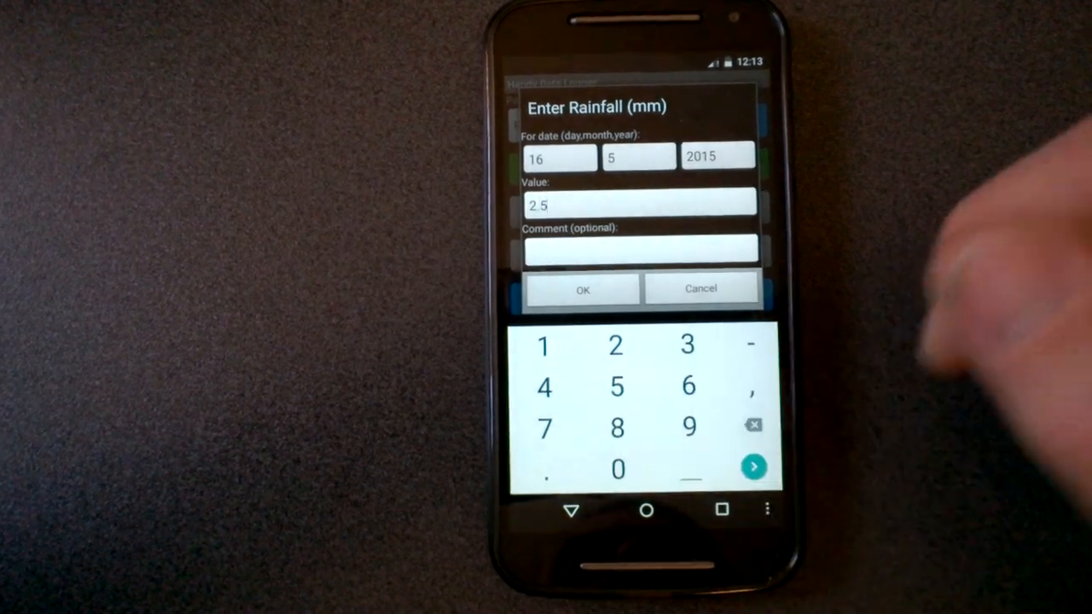
left_click(582, 288)
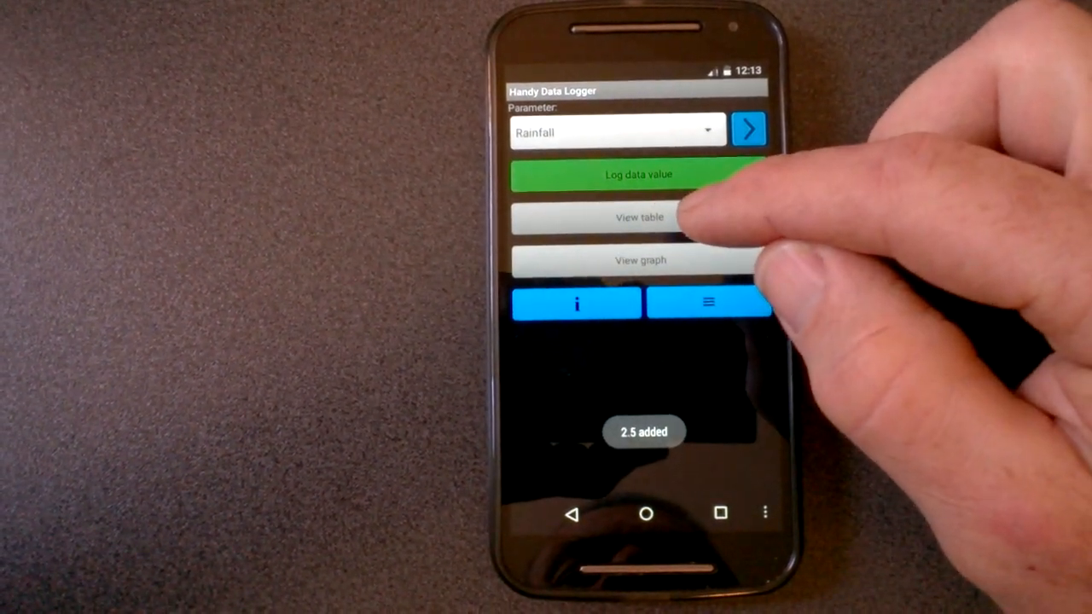
left_click(638, 216)
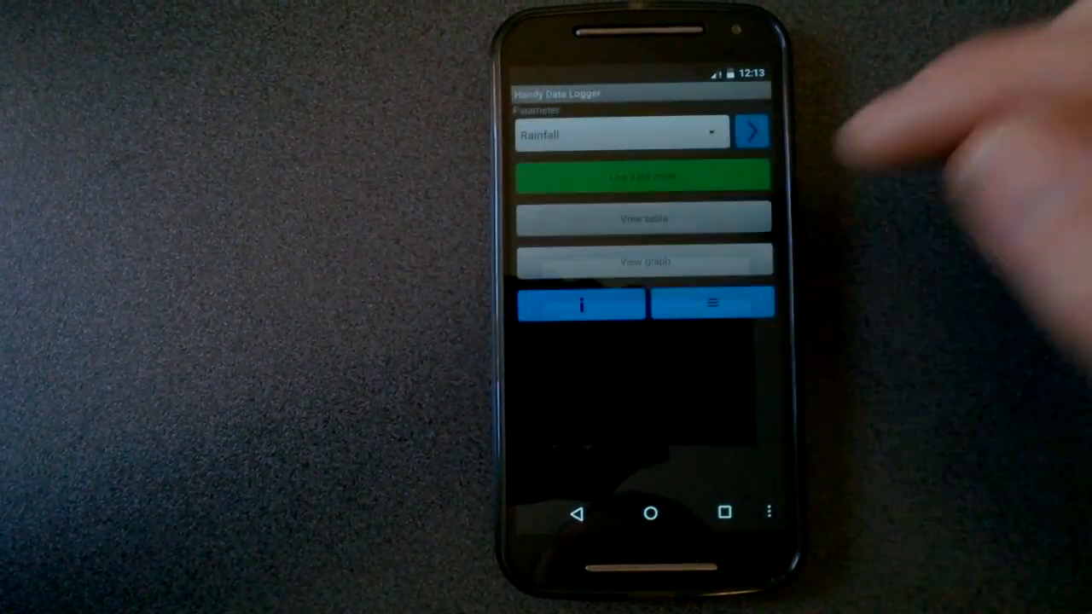
left_click(631, 219)
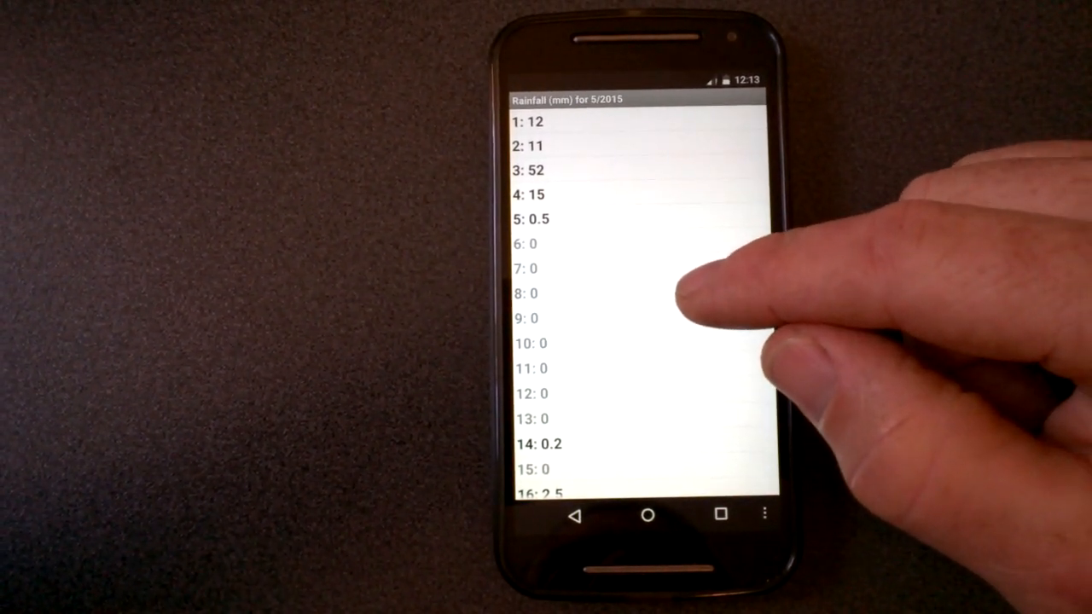
scroll("down", 3)
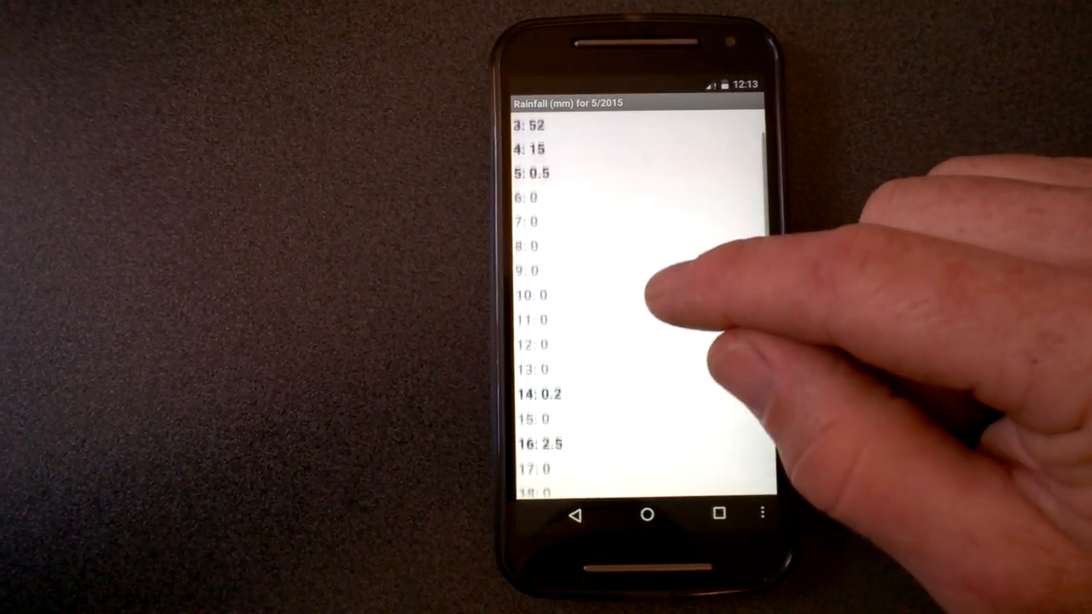
scroll("down", 3)
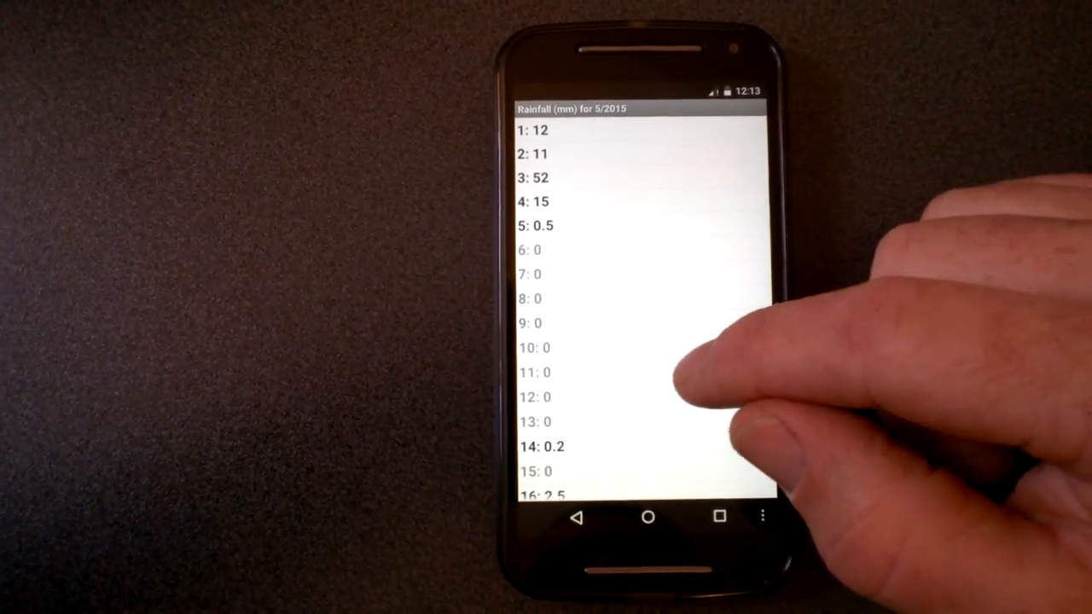
scroll("down", 3)
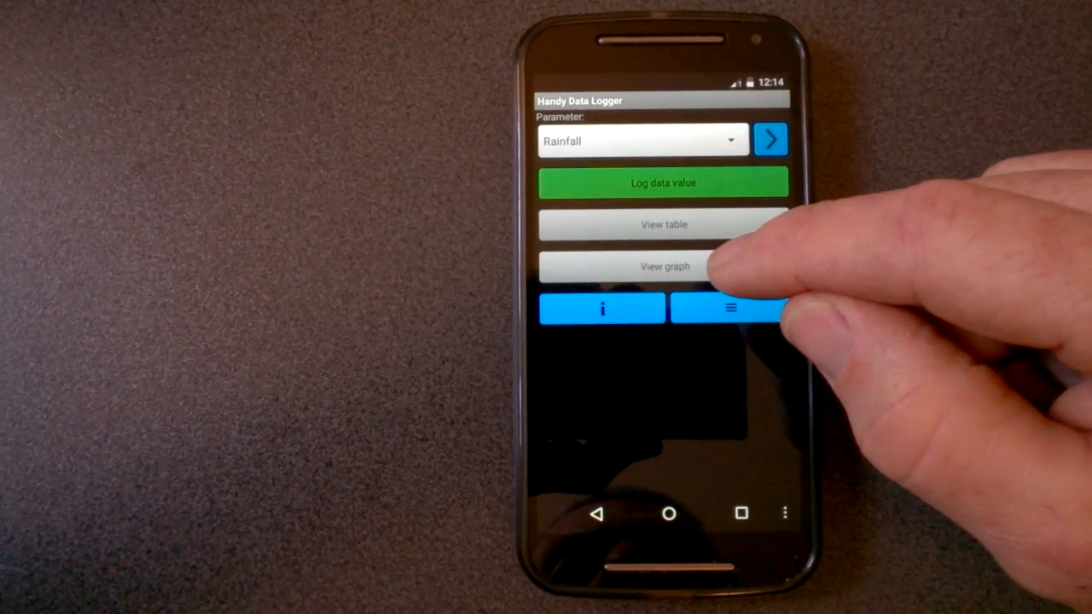
- Graph Rainfall for the selected month, then across all years
left_click(664, 266)
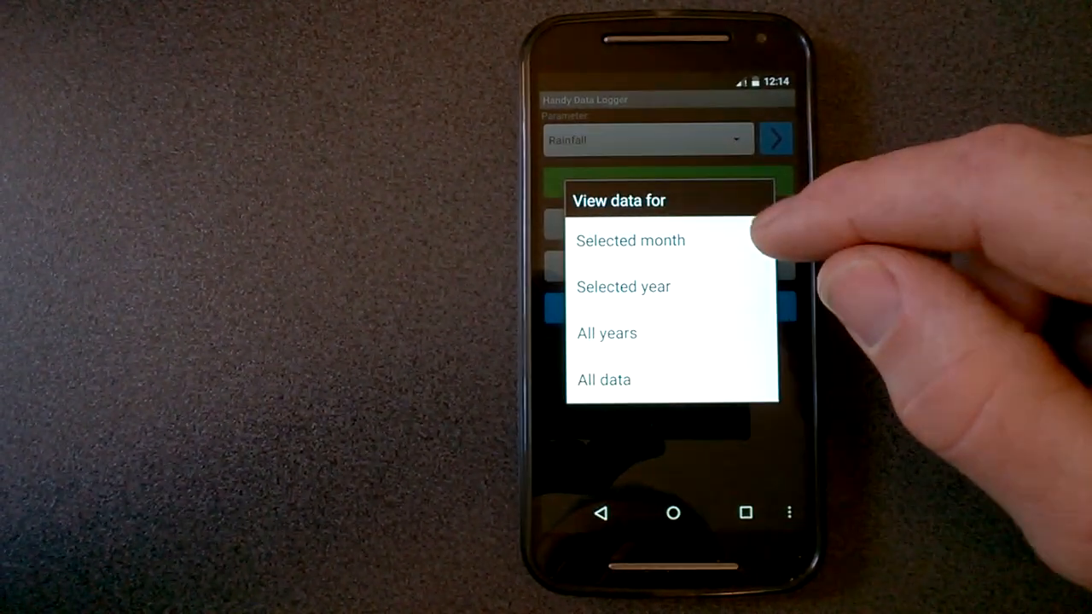
left_click(623, 286)
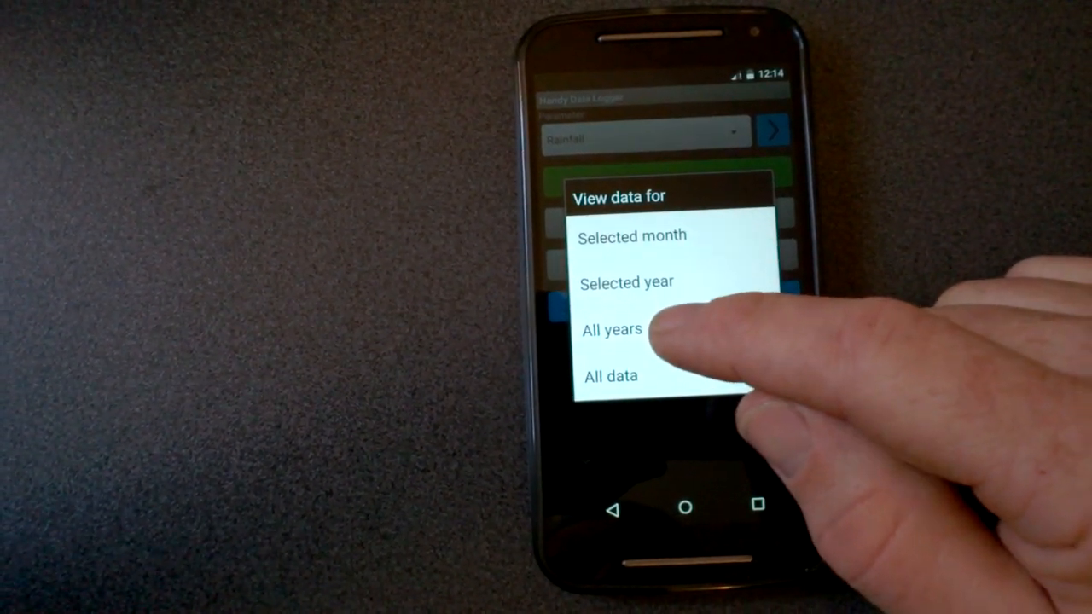
left_click(615, 328)
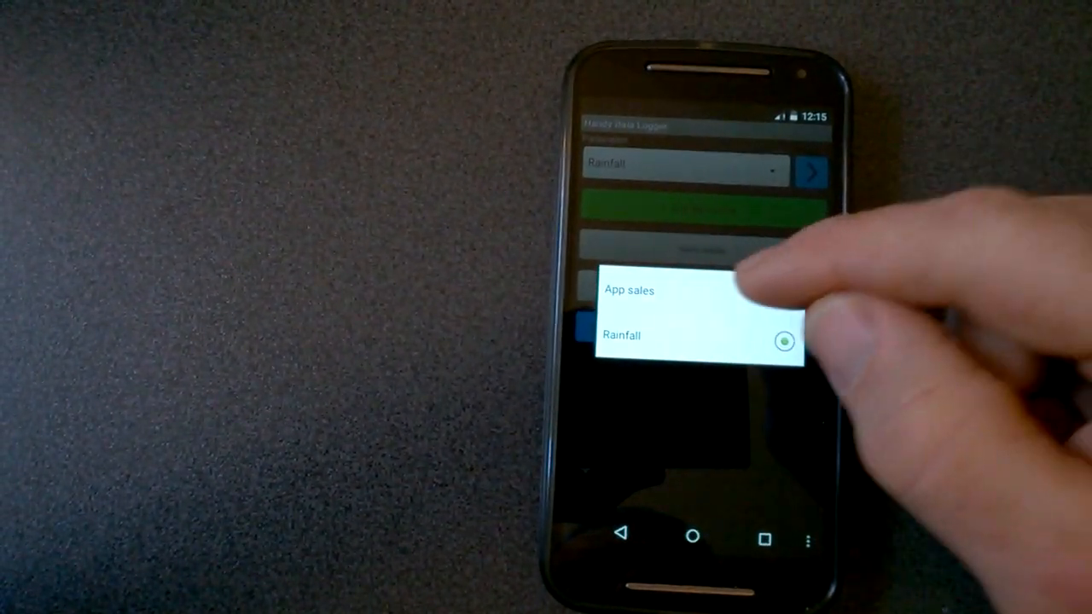
- Select App sales as the parameter and view its graph
left_click(625, 290)
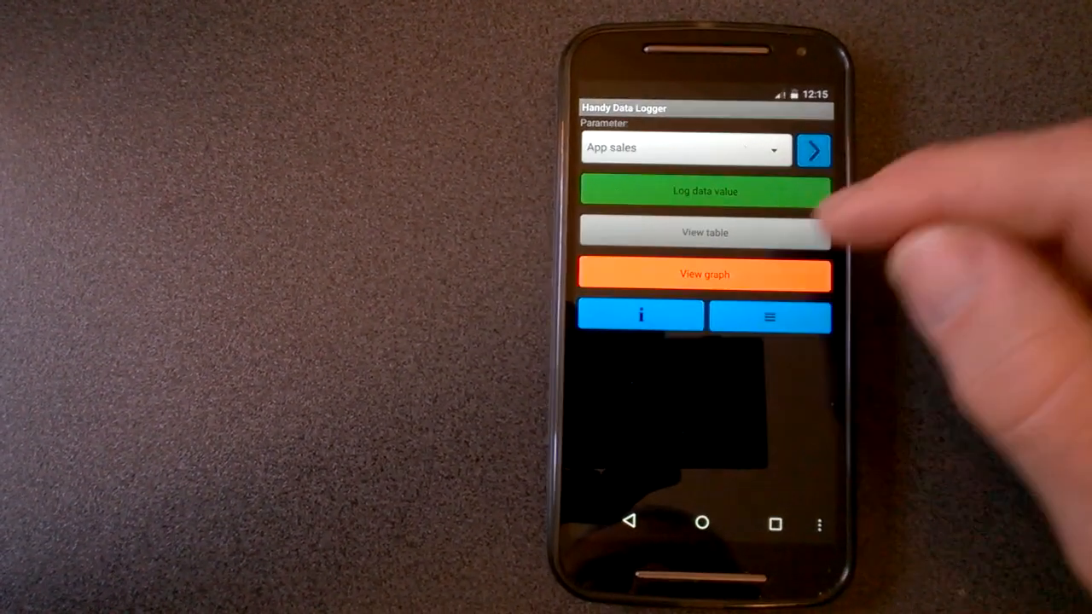
left_click(704, 232)
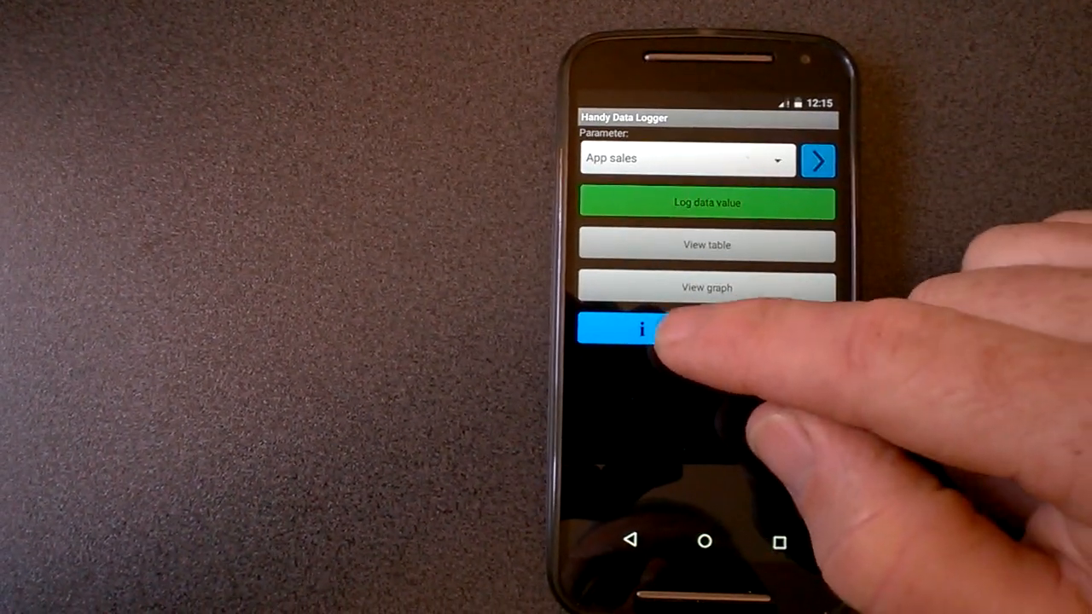
- Reselect Rainfall and dismiss the message reporting 186 recorded values
left_click(642, 331)
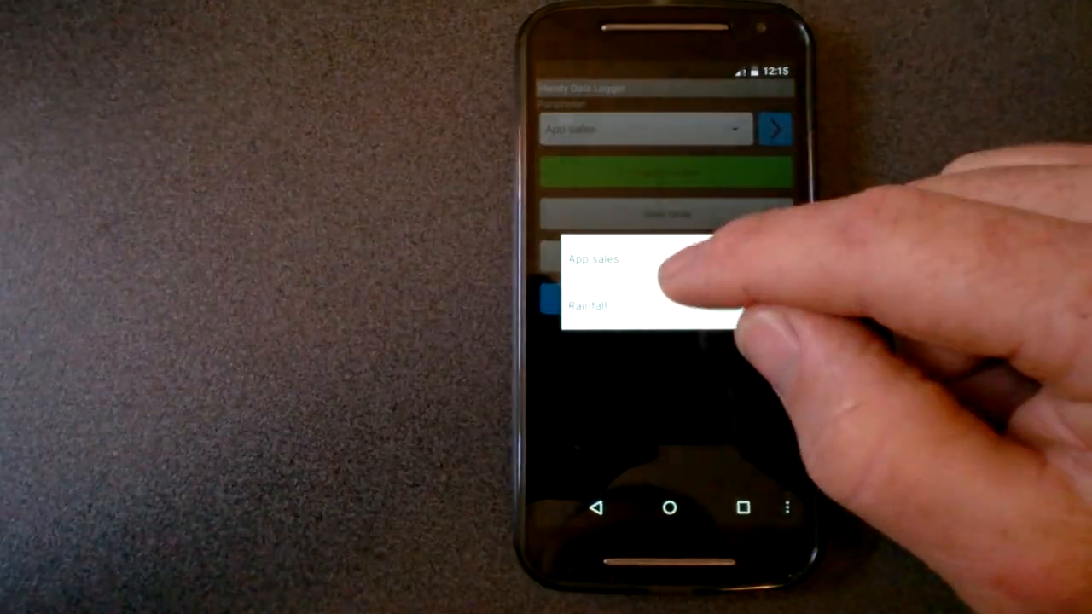
left_click(594, 304)
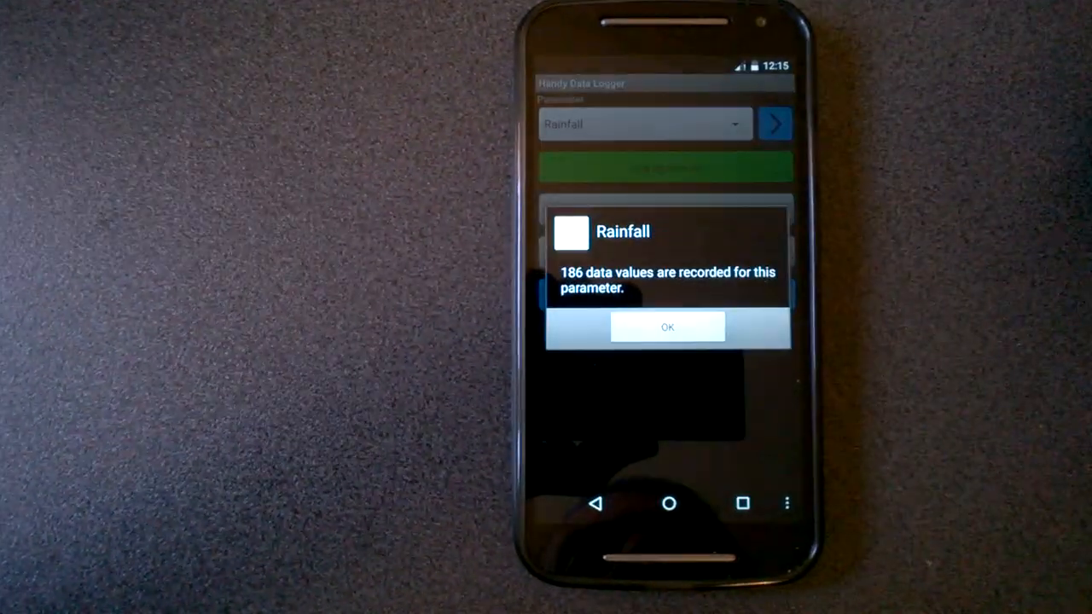
left_click(667, 327)
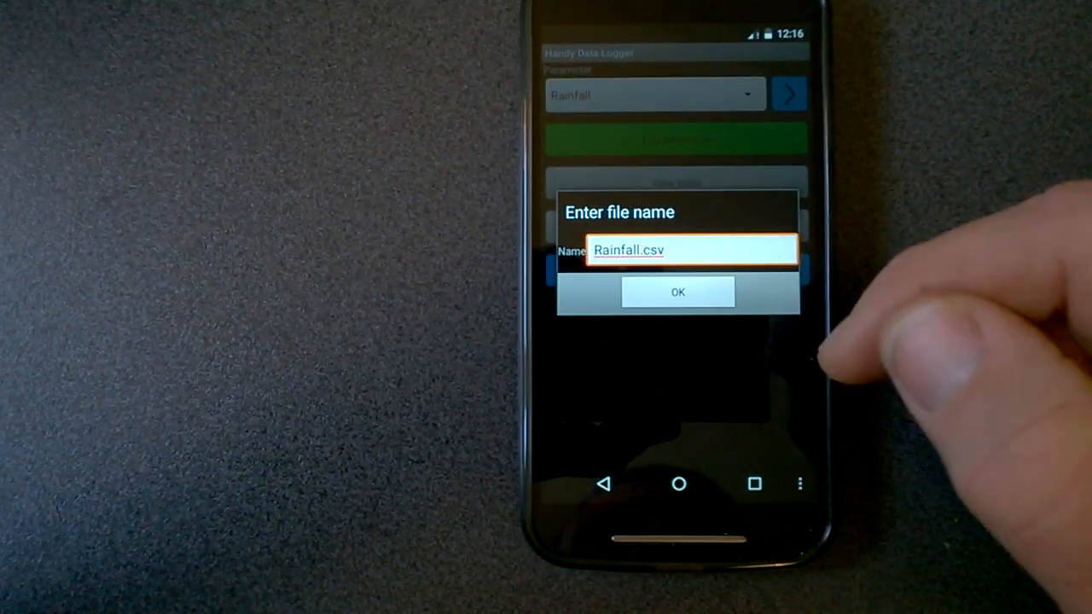
- Confirm the export with the file name Rainfall.csv
left_click(679, 292)
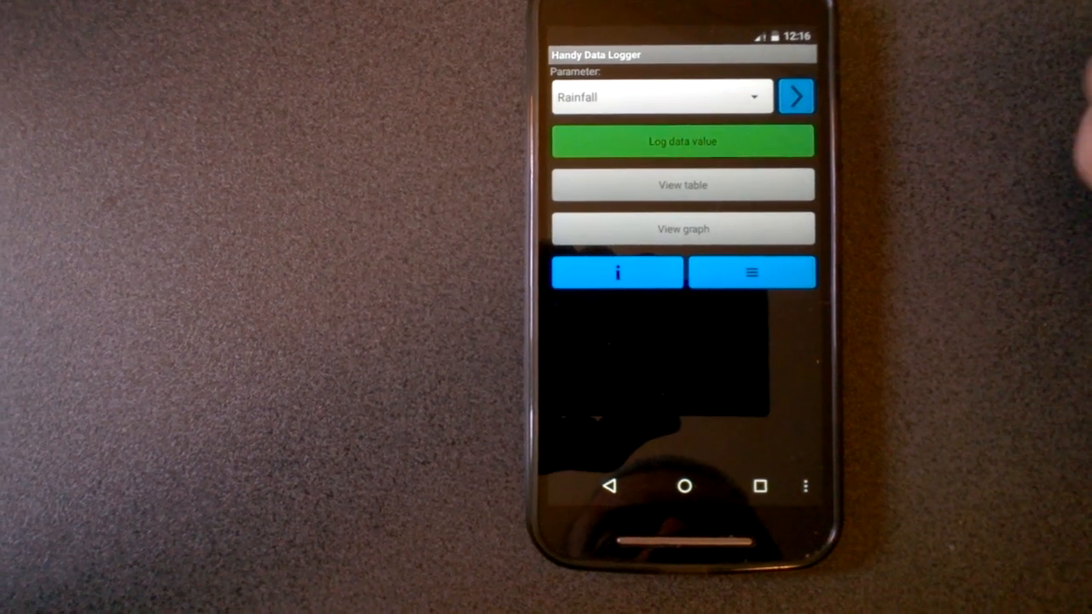
- Delete the May 2015 value, then show the all-years Rainfall summary table
left_click(753, 271)
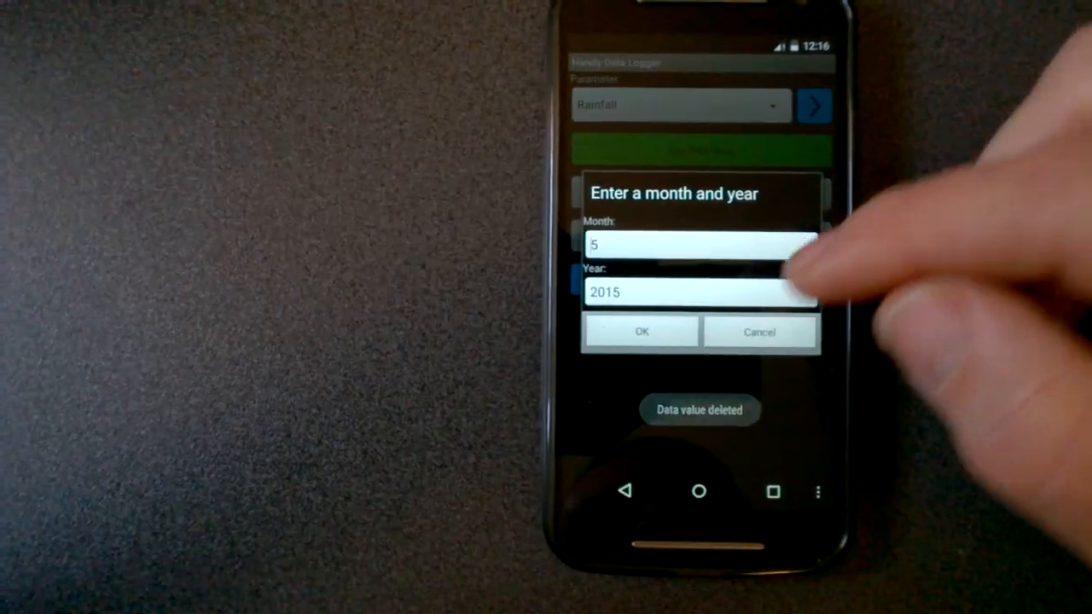
left_click(640, 332)
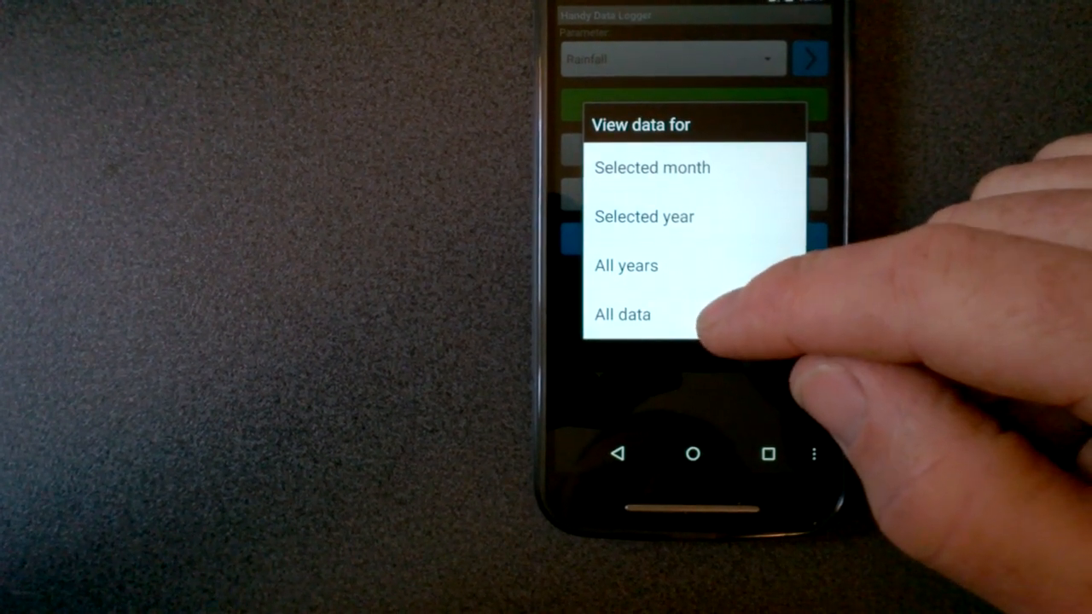
left_click(626, 265)
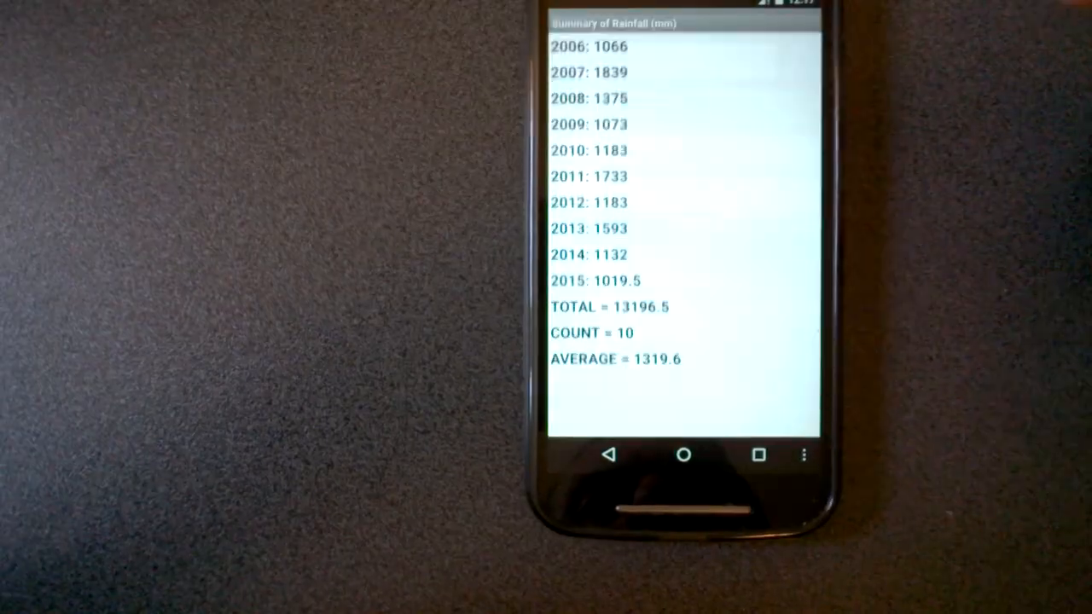